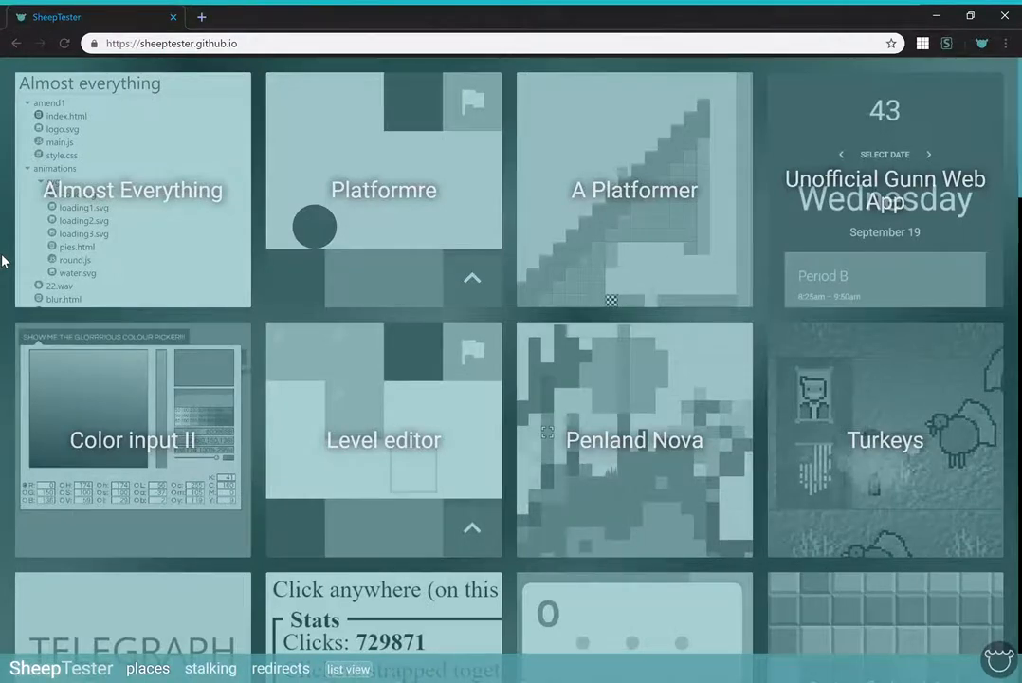
# Scroll the SheepTester gallery and launch the "Fun" Gunn Run game.
pyautogui.scroll(-3)
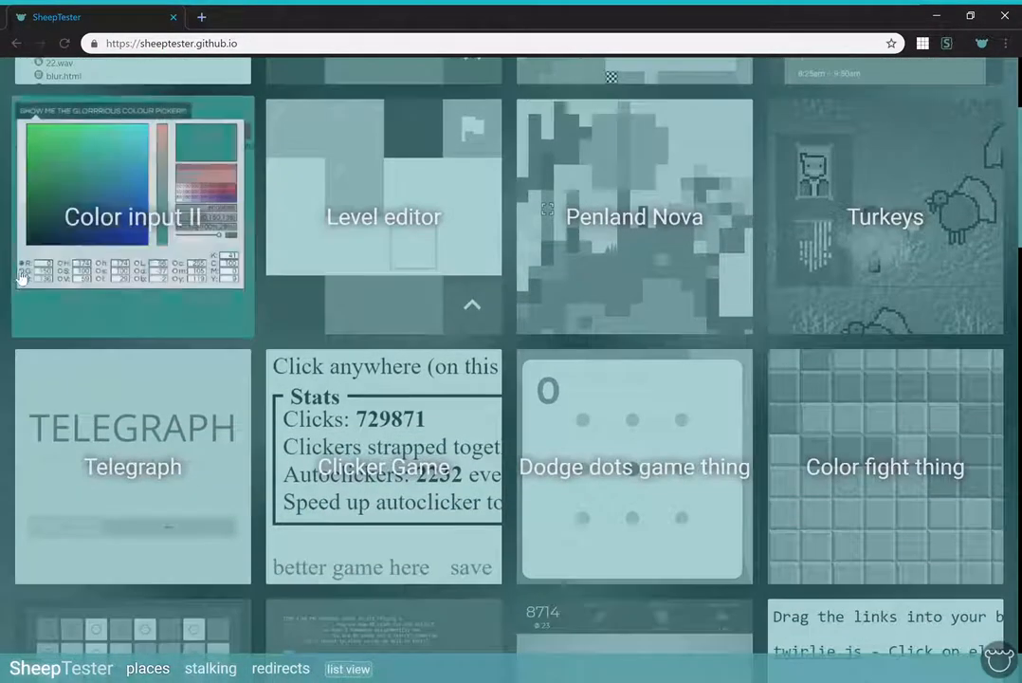
pyautogui.scroll(-3)
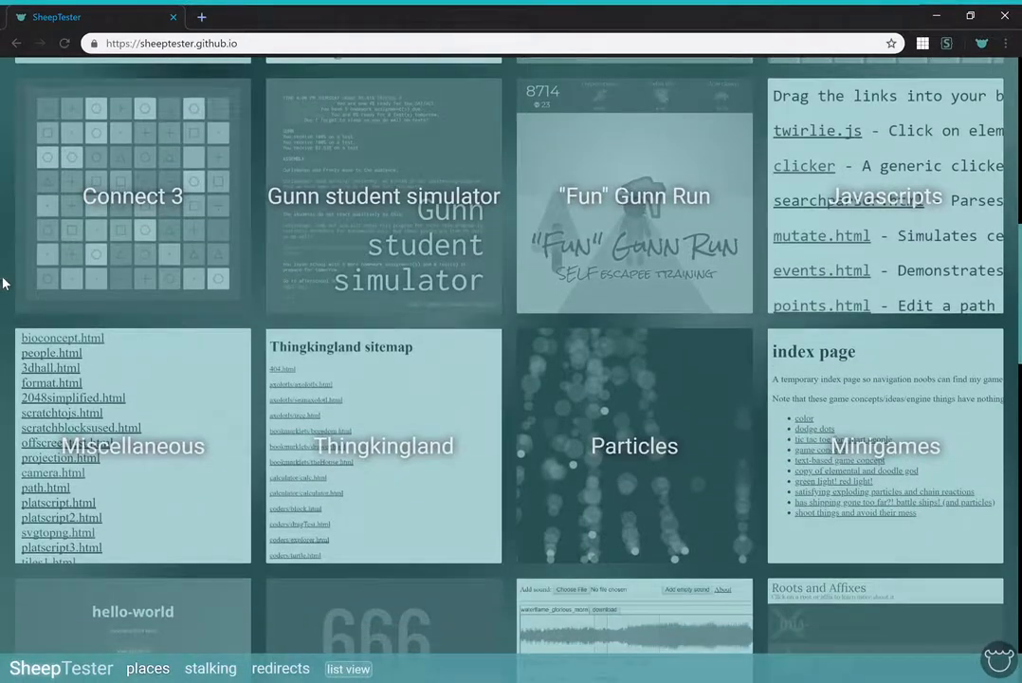
pyautogui.moveTo(685, 292)
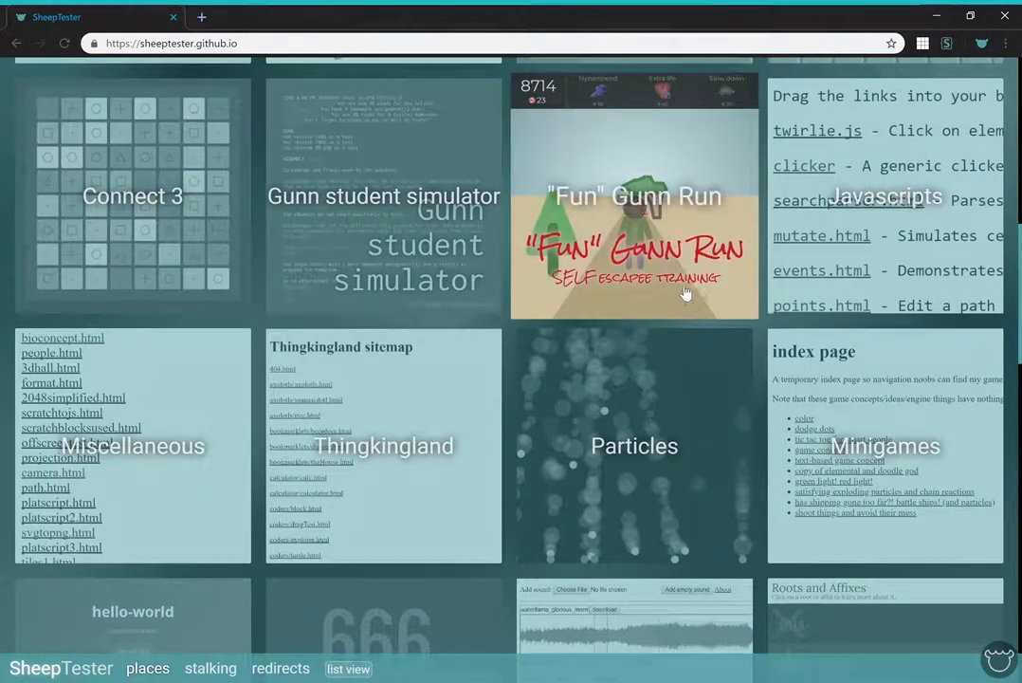
pyautogui.click(633, 196)
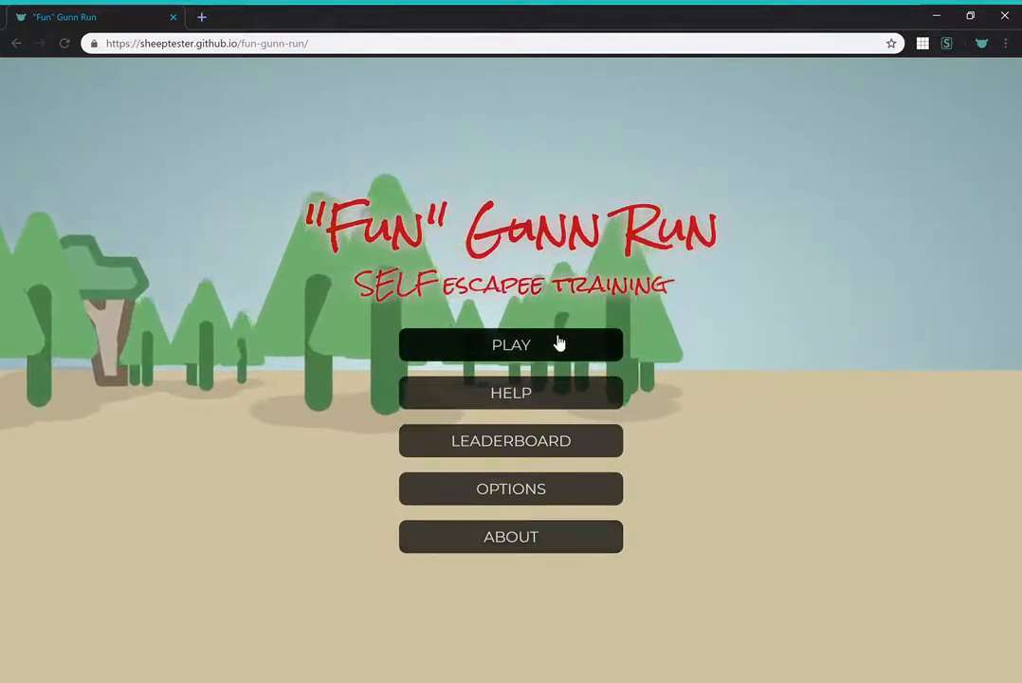
# Start a run, skip the intro, and play until crashing with a score of 790.
pyautogui.click(511, 344)
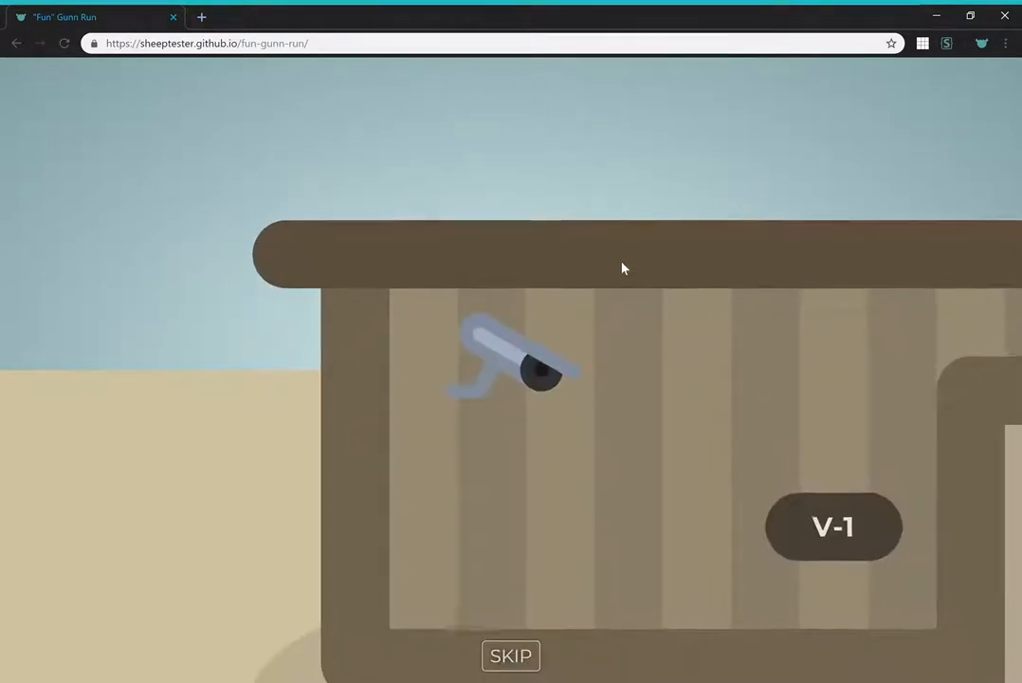
pyautogui.click(511, 655)
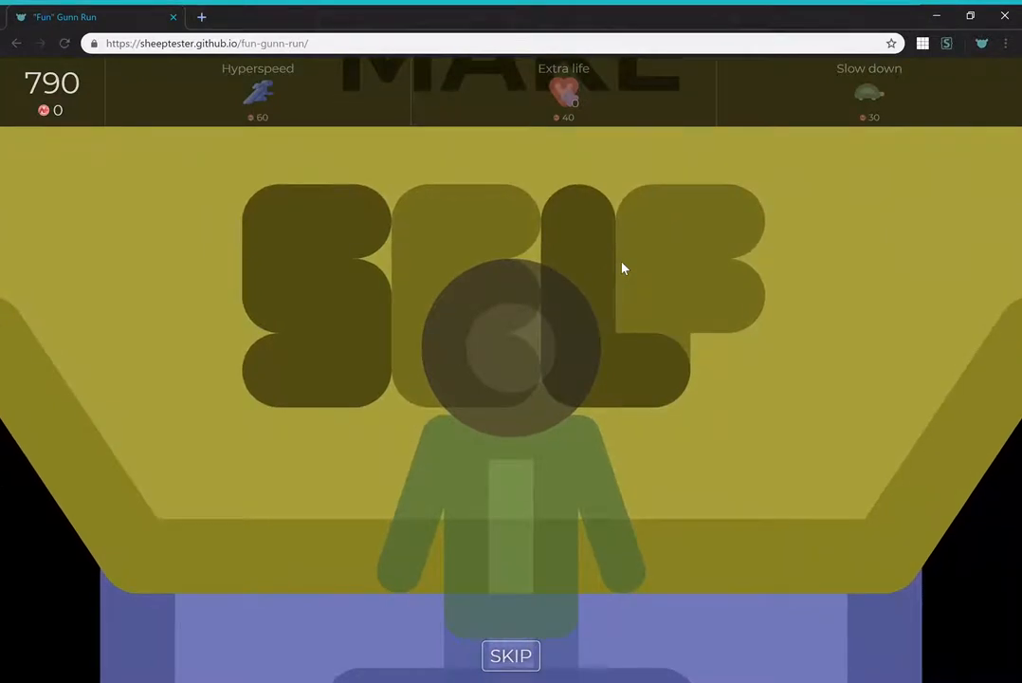
pyautogui.click(510, 655)
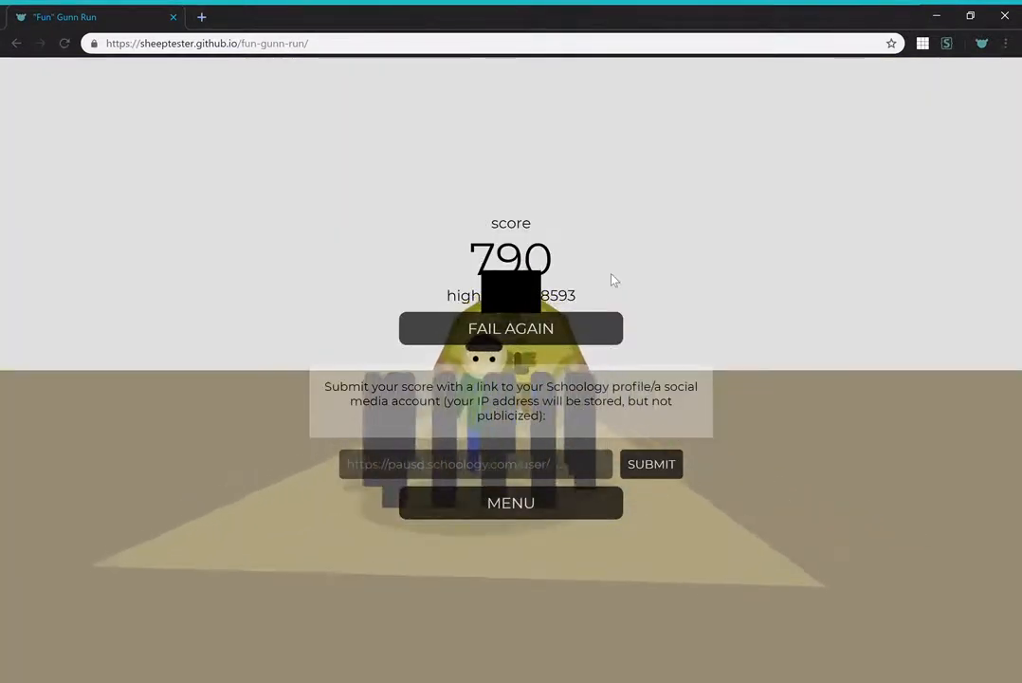
# Retry and play a second run scoring 1205, then start a third attempt.
pyautogui.click(510, 328)
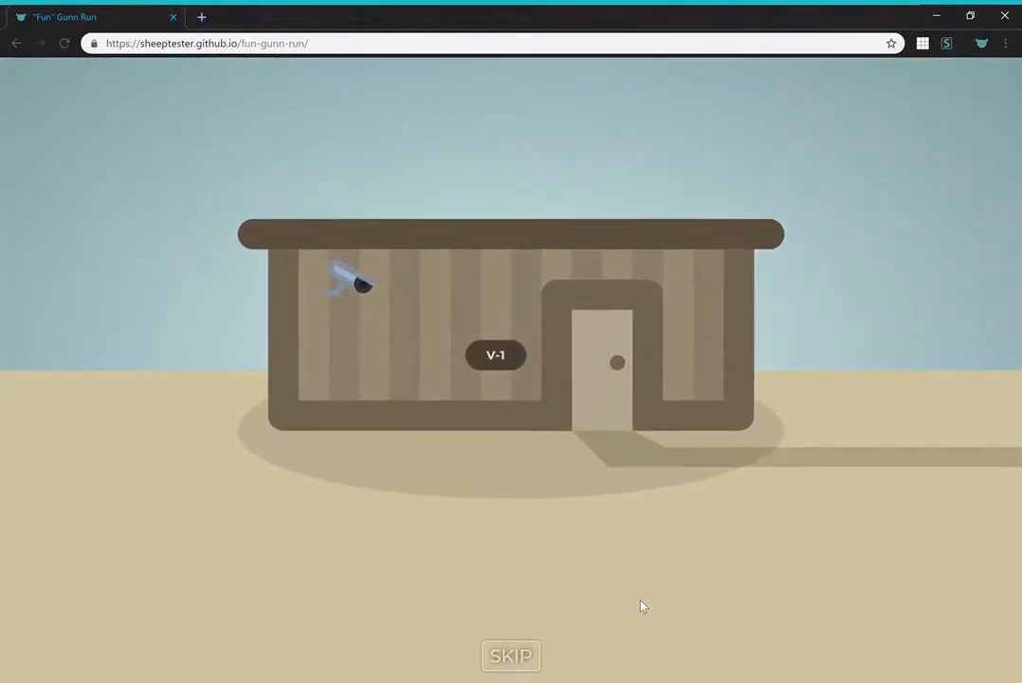
pyautogui.click(510, 655)
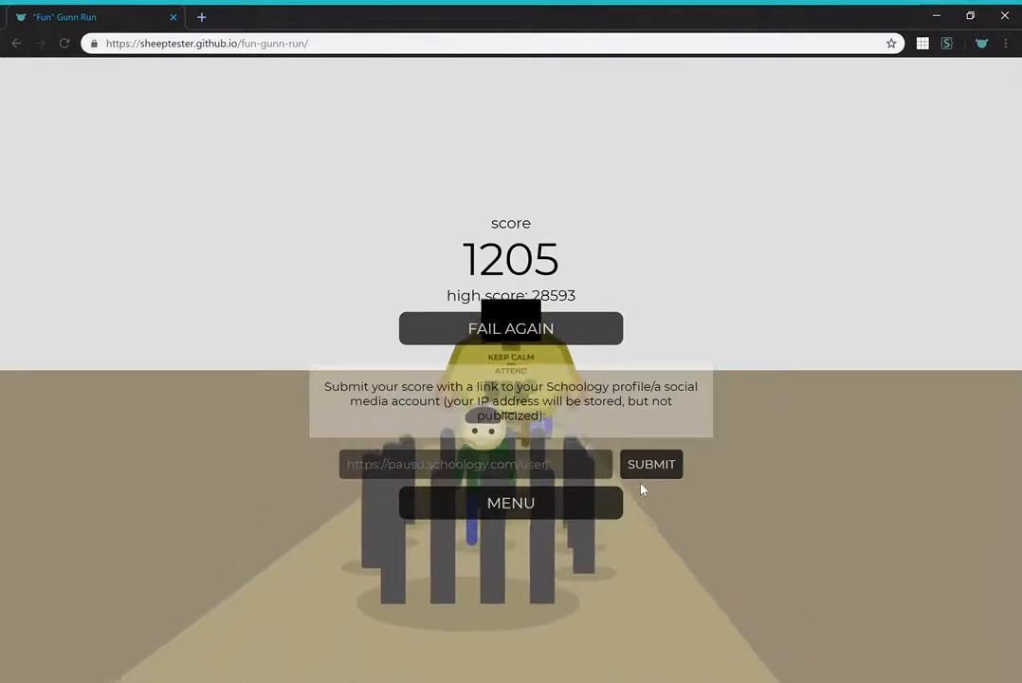
pyautogui.click(510, 328)
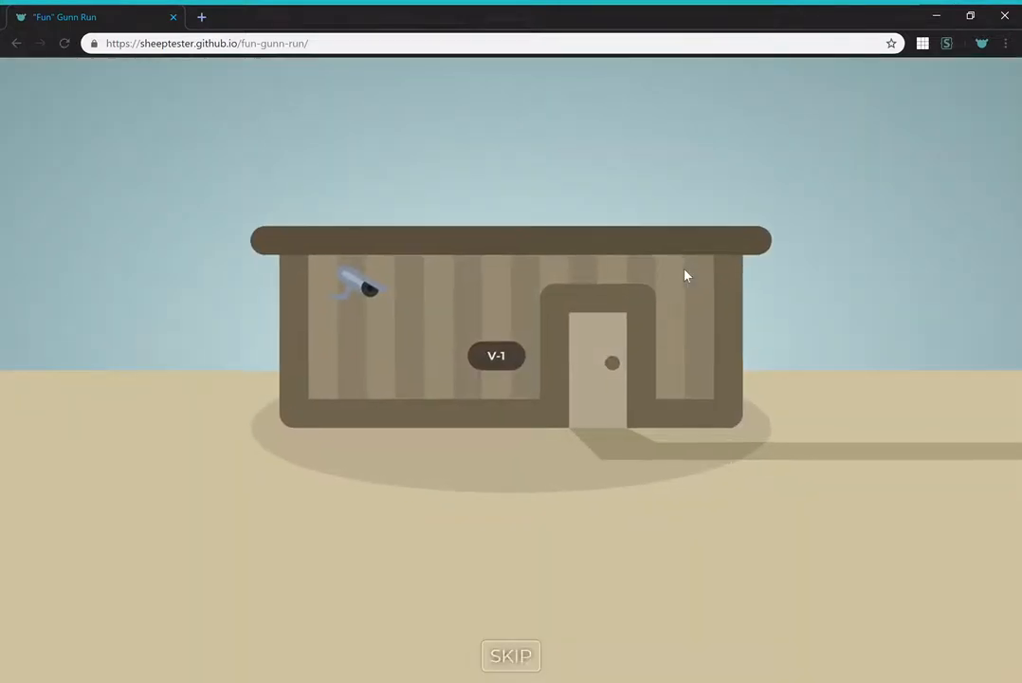
# Play runs scoring 8185 and 3212, then start a fifth attempt.
pyautogui.click(510, 655)
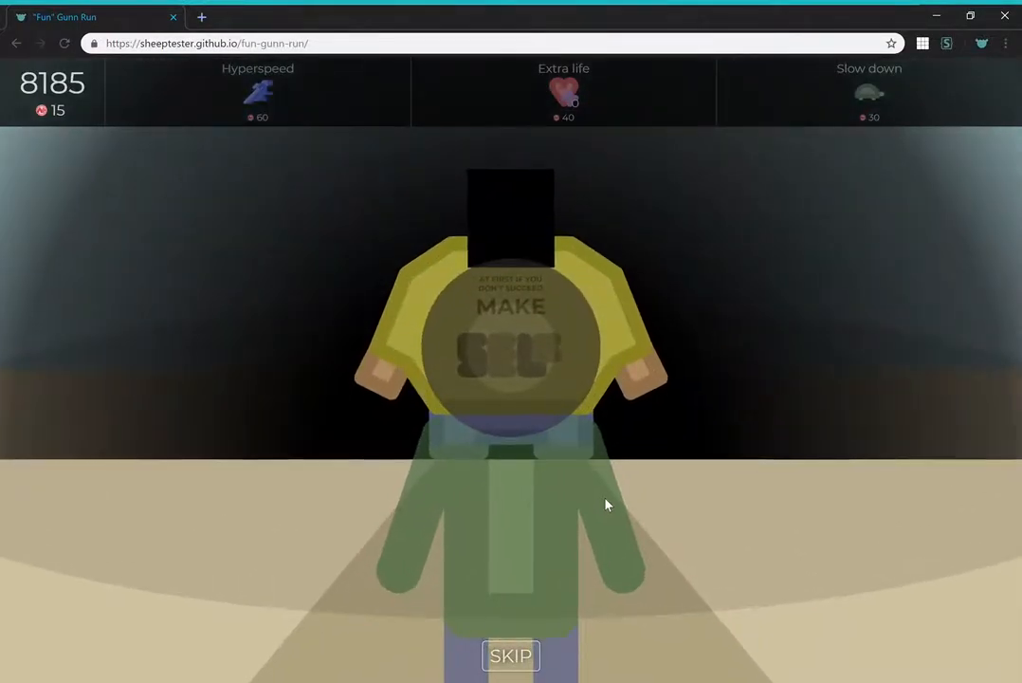
pyautogui.click(510, 655)
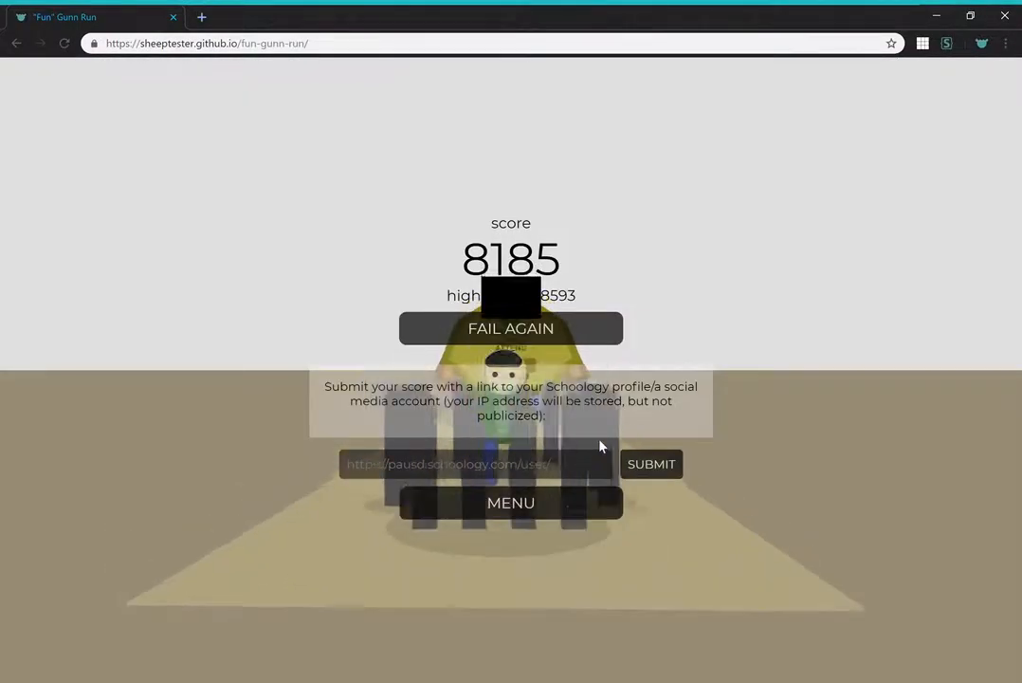
pyautogui.click(511, 328)
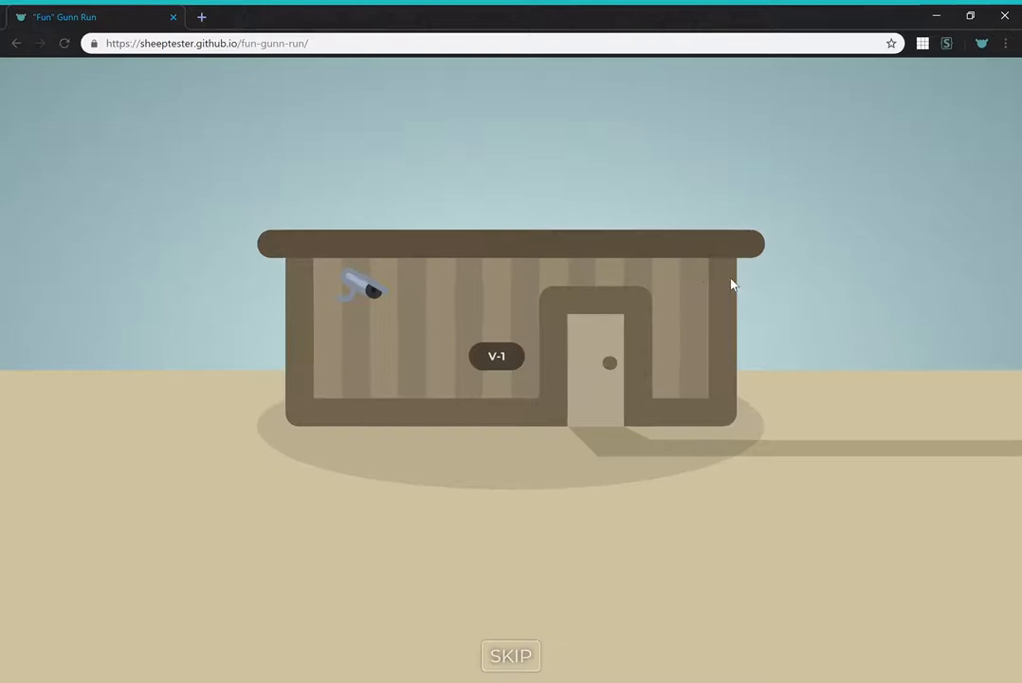
pyautogui.click(510, 655)
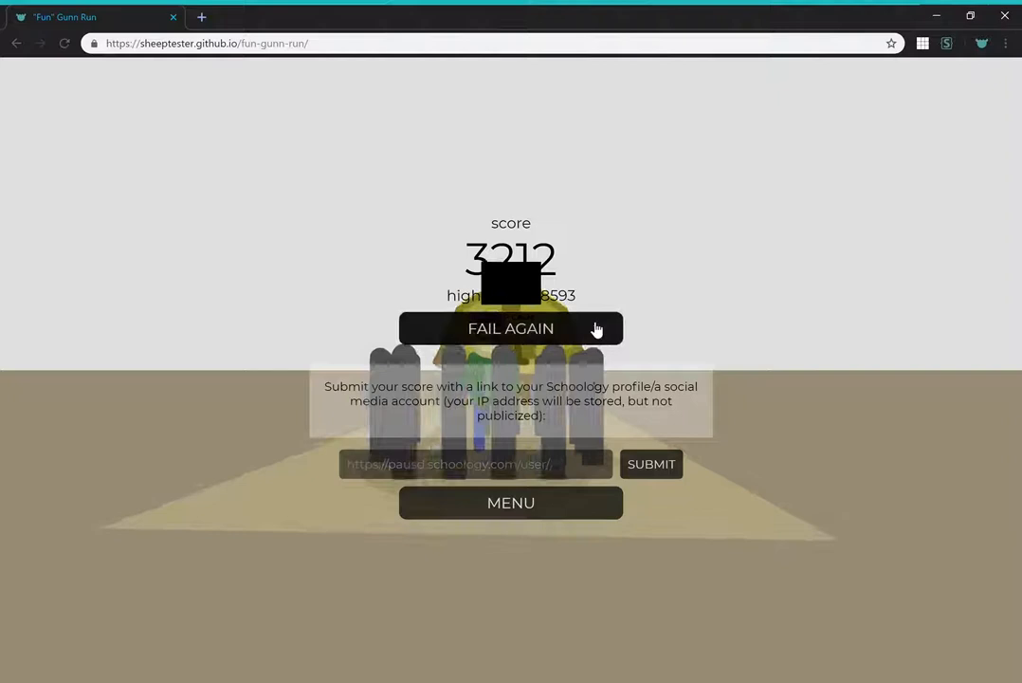
pyautogui.click(510, 328)
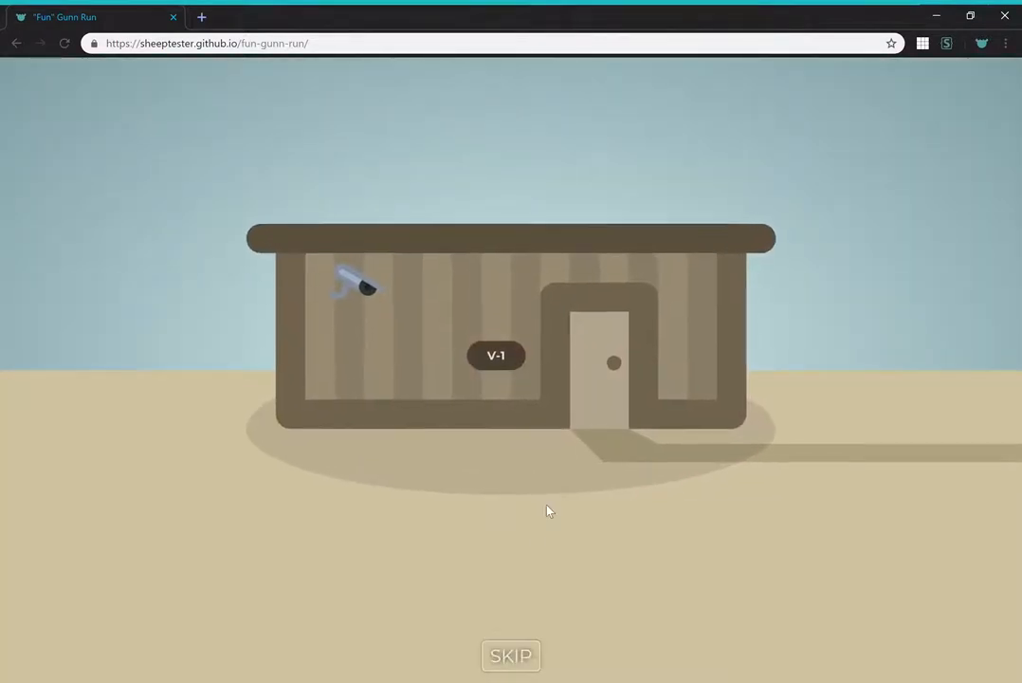
# Play a run scoring 9965, then retry and play on to a 4633 score.
pyautogui.click(510, 655)
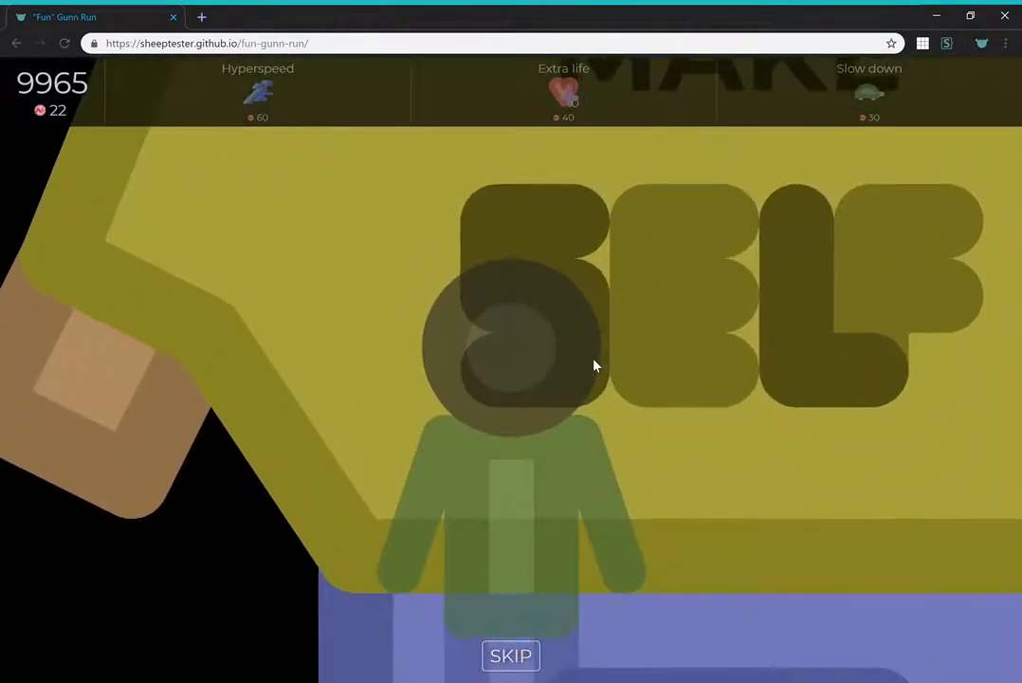
pyautogui.click(510, 655)
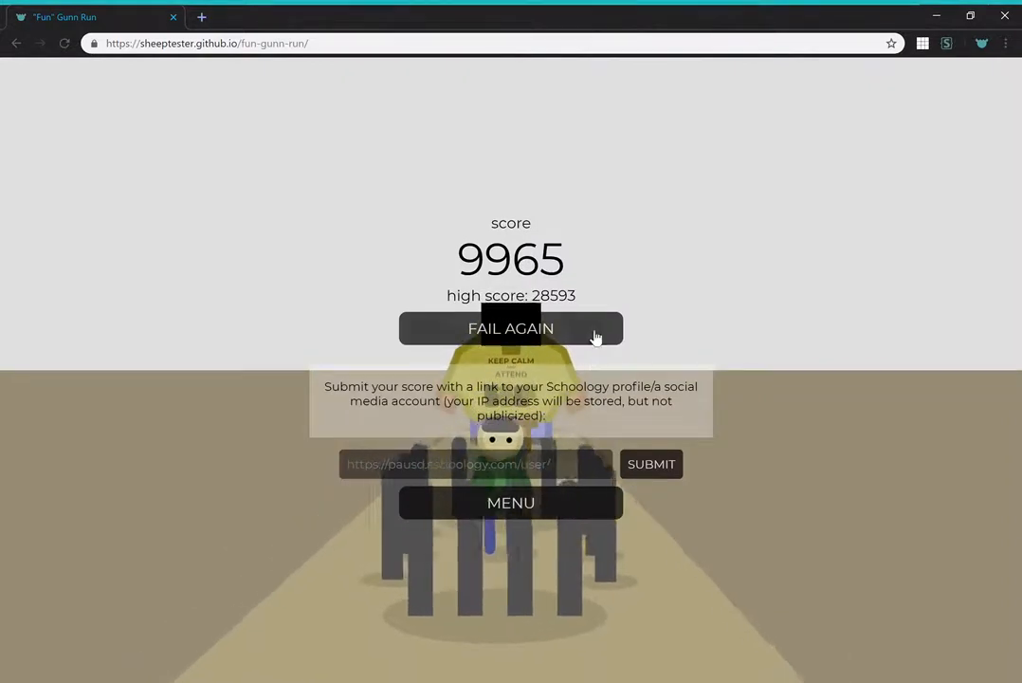
pyautogui.click(510, 328)
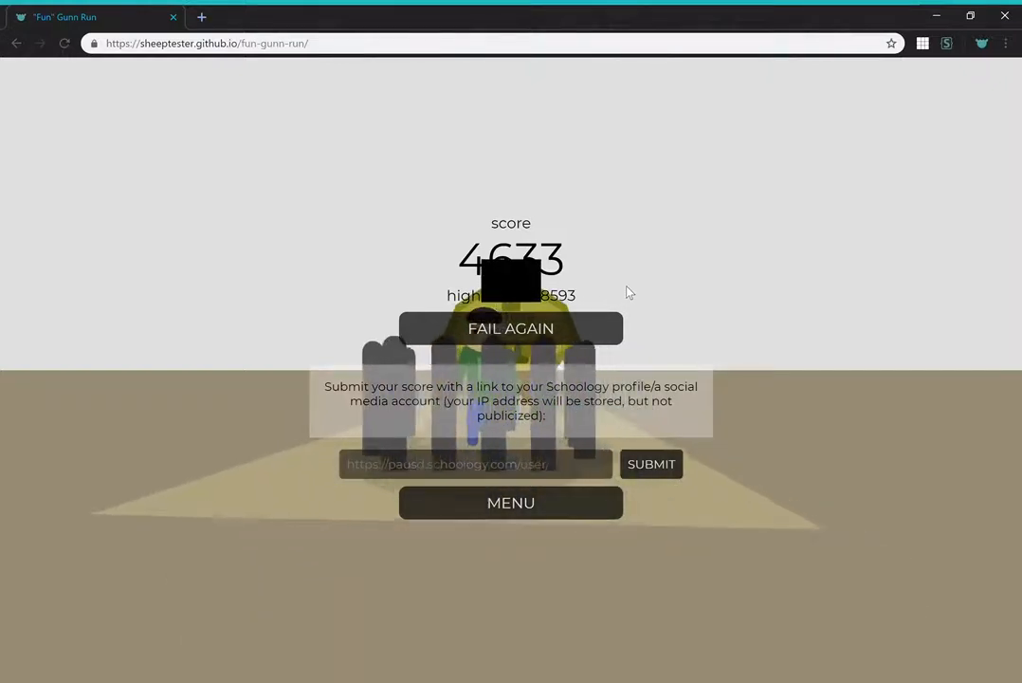
# Play another run scoring 18217, then return to the title menu.
pyautogui.click(510, 328)
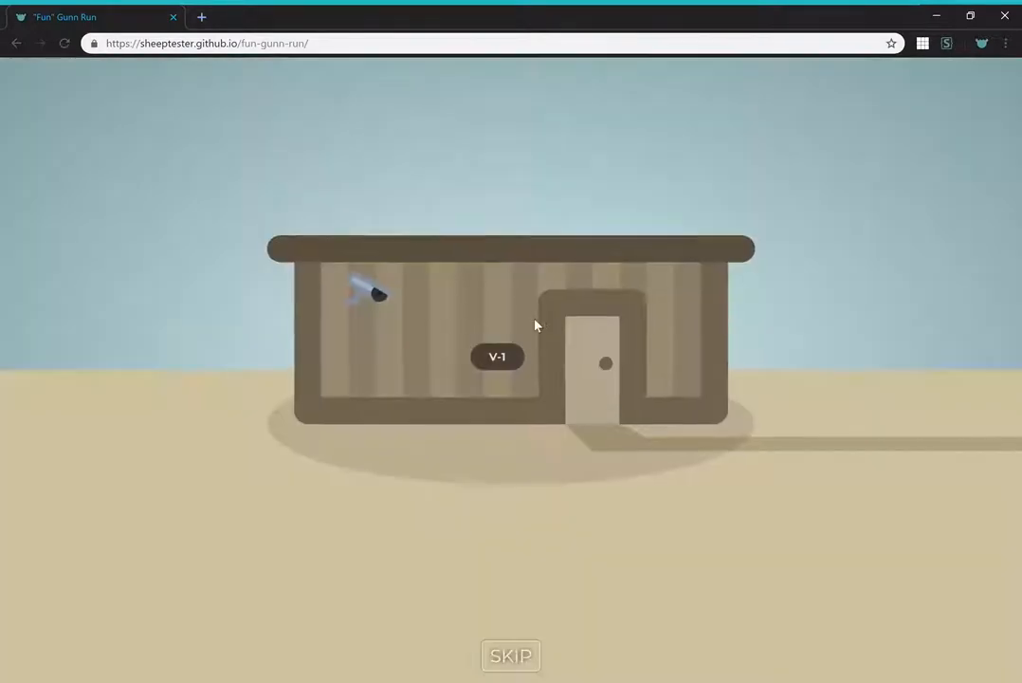
pyautogui.click(511, 655)
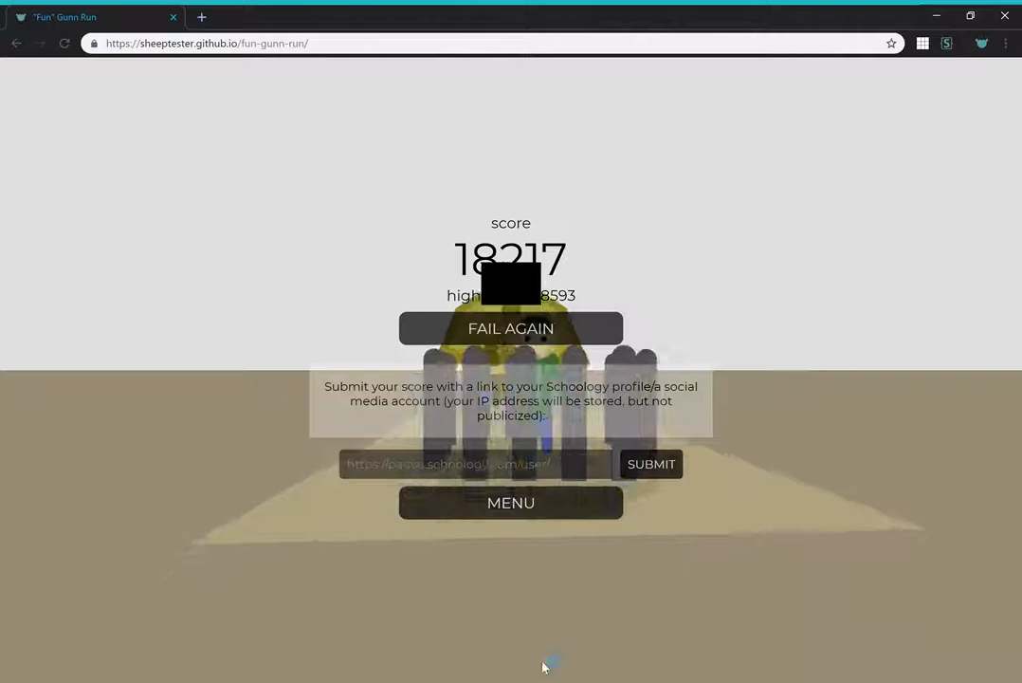
pyautogui.click(510, 502)
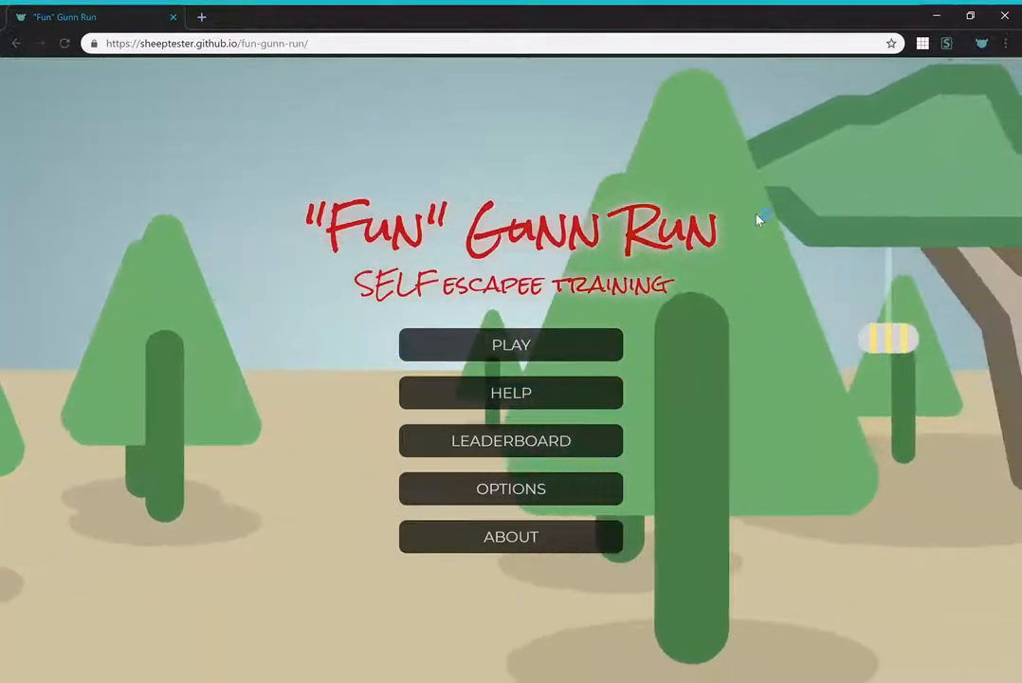